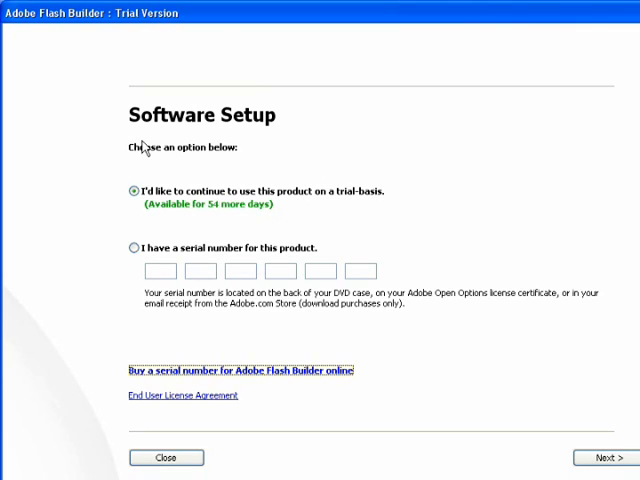
{"action": "mouse_move", "coordinate": [250, 148]}
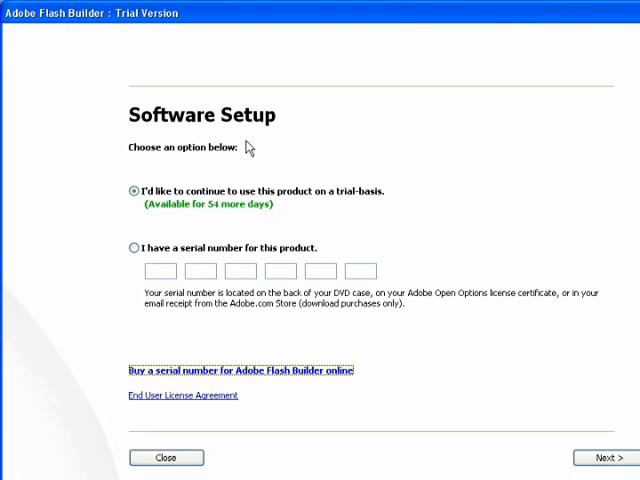
{"action": "mouse_move", "coordinate": [278, 197]}
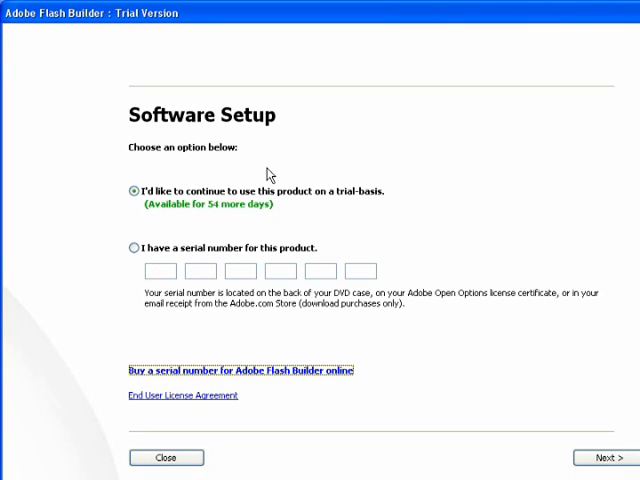
{"action": "mouse_move", "coordinate": [270, 183]}
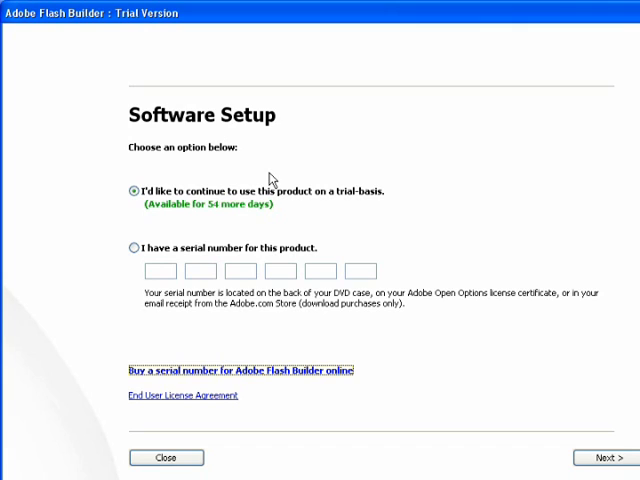
{"action": "mouse_move", "coordinate": [369, 229]}
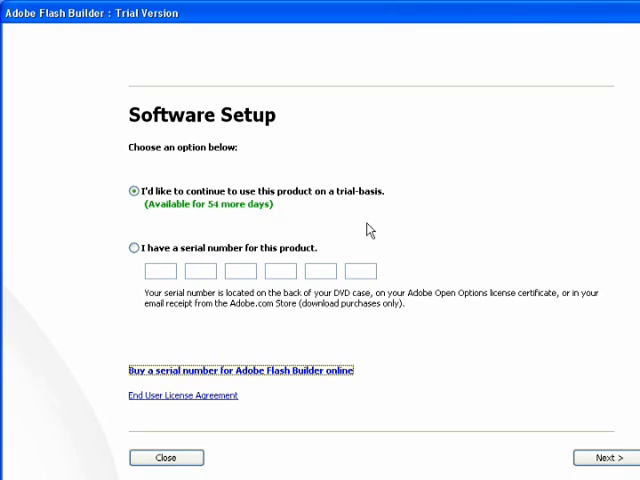
{"action": "mouse_move", "coordinate": [237, 200]}
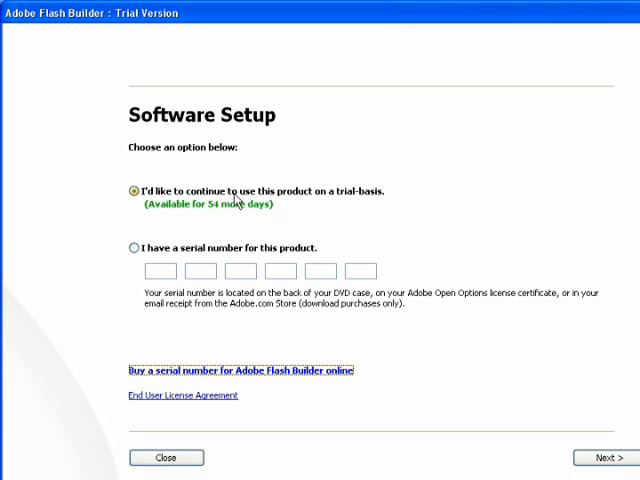
{"action": "mouse_move", "coordinate": [350, 219]}
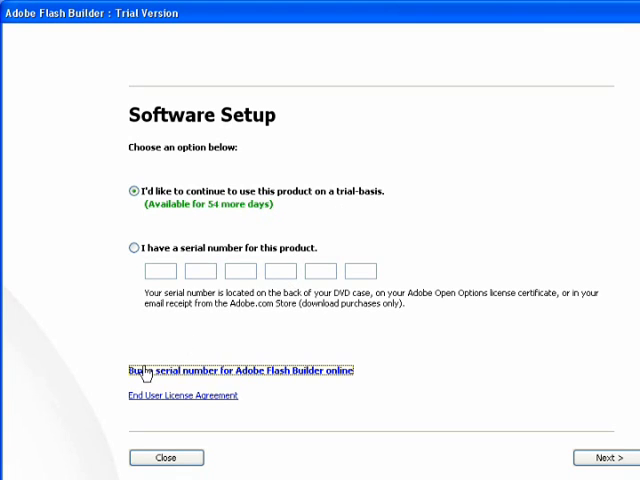
{"action": "mouse_move", "coordinate": [205, 378]}
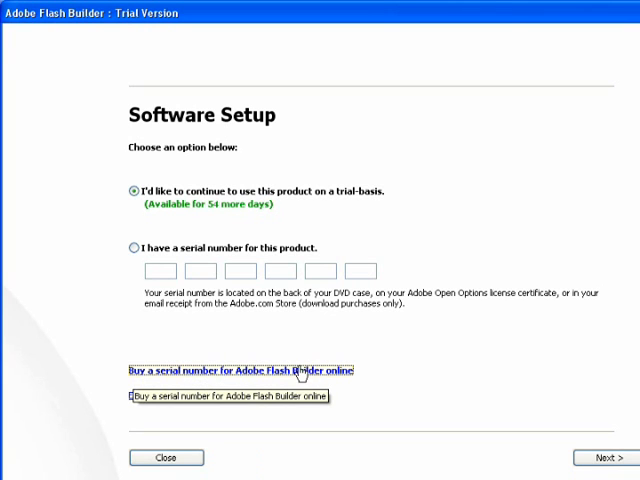
Follow the 'Buy a serial number for Adobe Flash Builder online' link to the Flex 3 page
{"action": "left_click", "coordinate": [237, 370]}
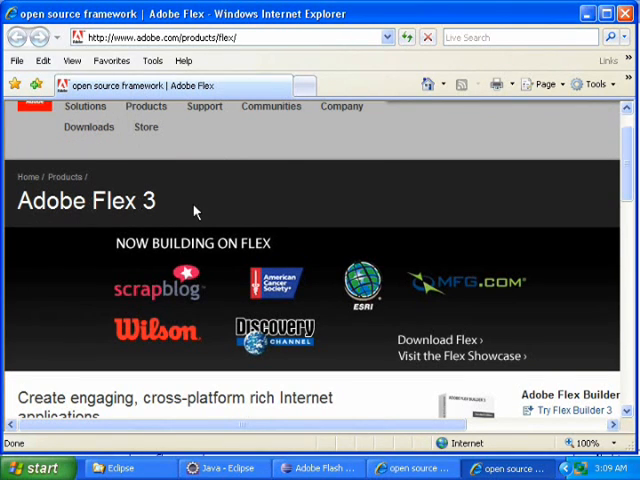
{"action": "scroll", "scroll_direction": "down", "scroll_amount": 3}
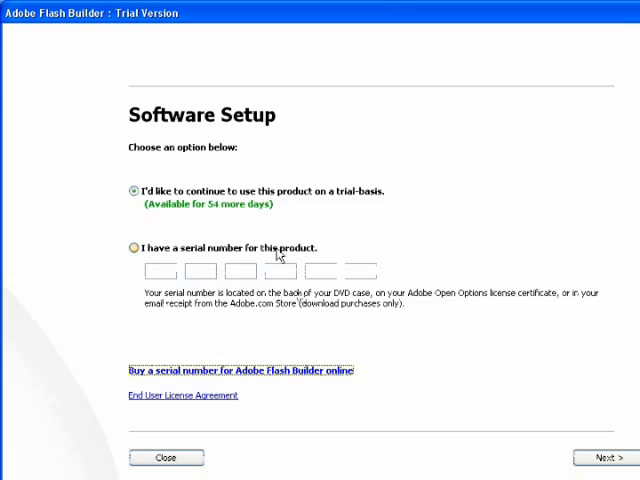
{"action": "mouse_move", "coordinate": [225, 210]}
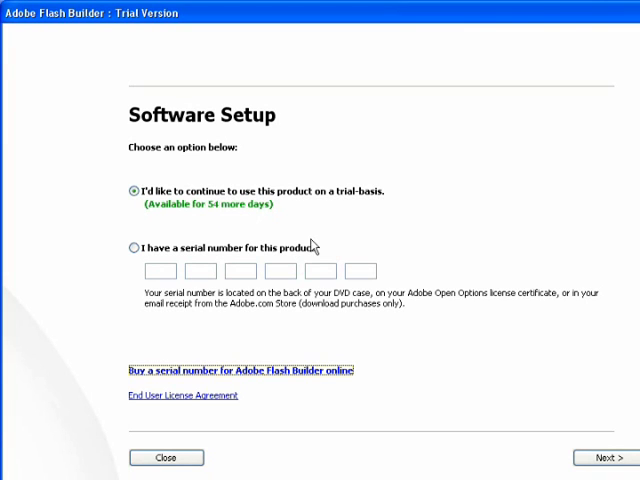
{"action": "mouse_move", "coordinate": [445, 16]}
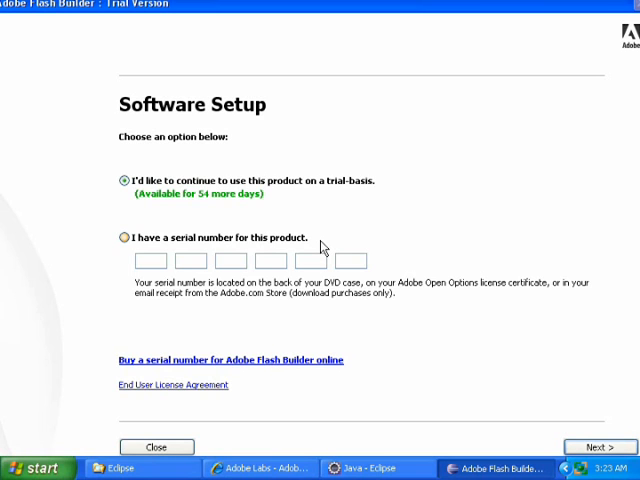
{"action": "mouse_move", "coordinate": [324, 240]}
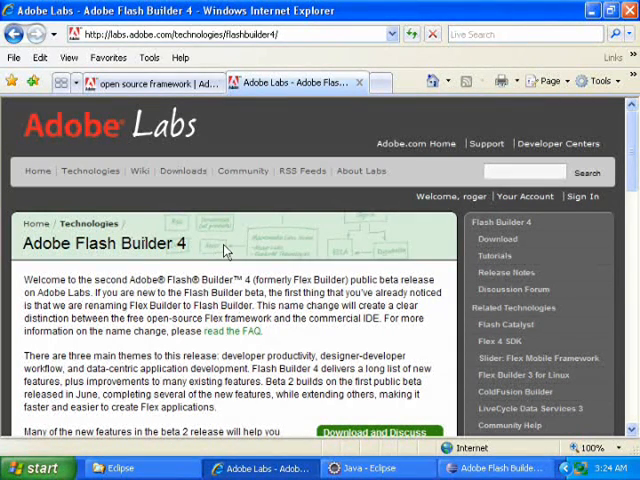
Switch to the Adobe Flex 3 browser tab, then bring Flash Builder's Software Setup screen back
{"action": "left_click", "coordinate": [150, 83]}
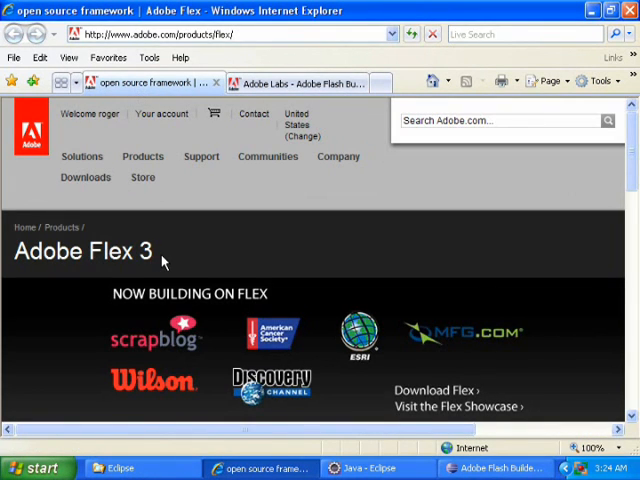
{"action": "left_click", "coordinate": [497, 468]}
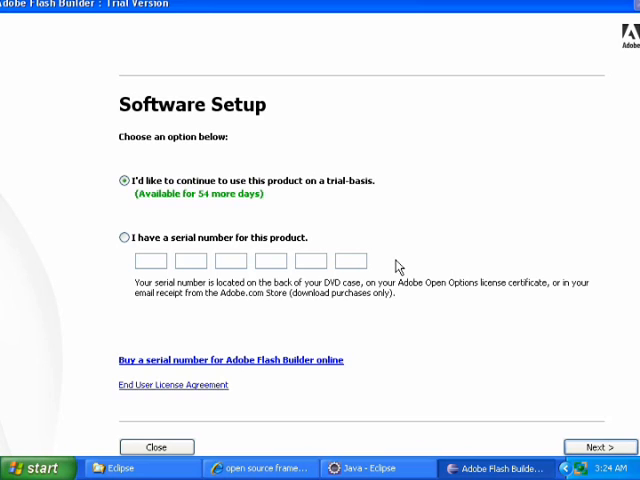